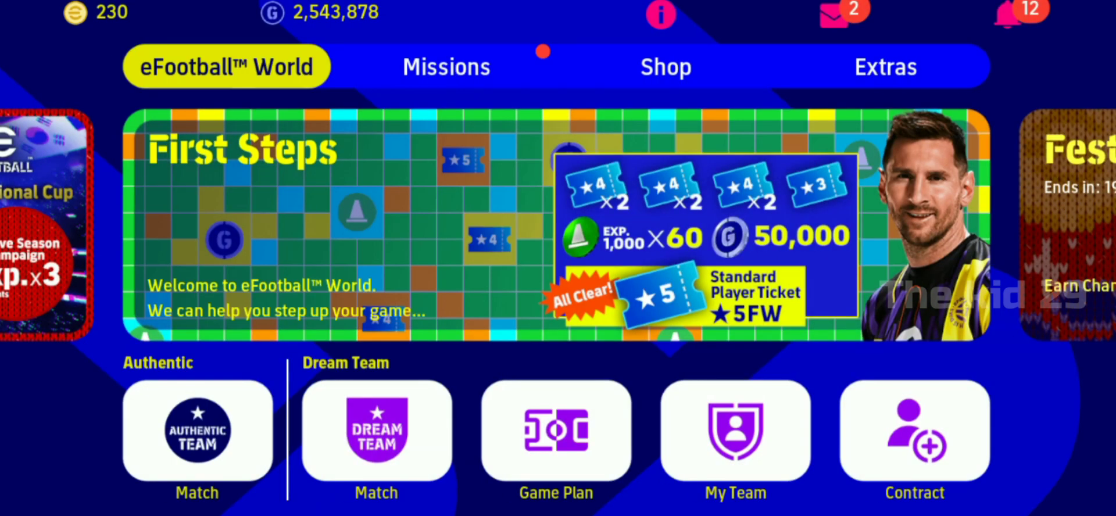
Go to Extras > User Information to view Base Team Settings (San Marino, KID).
left_click(885, 66)
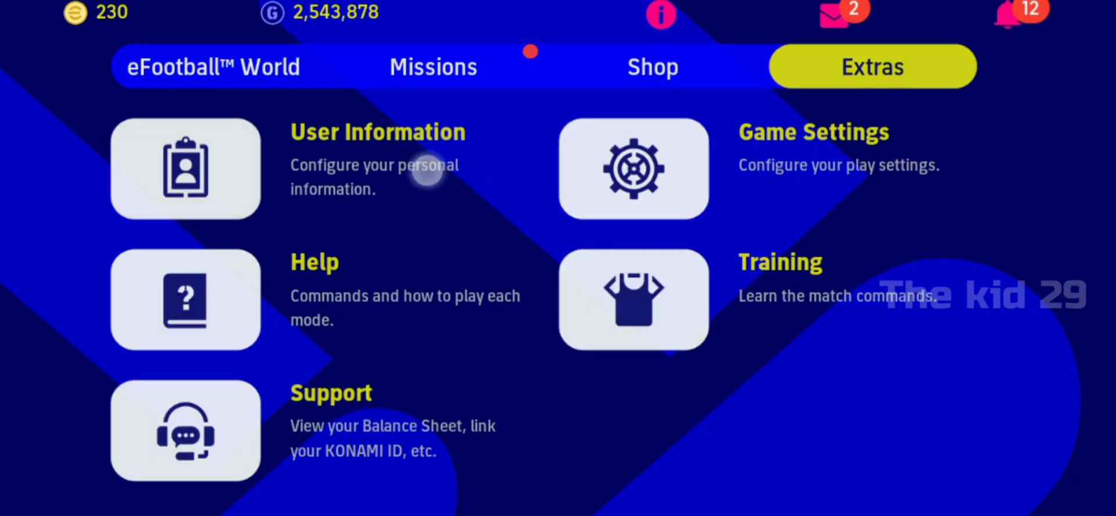
left_click(186, 168)
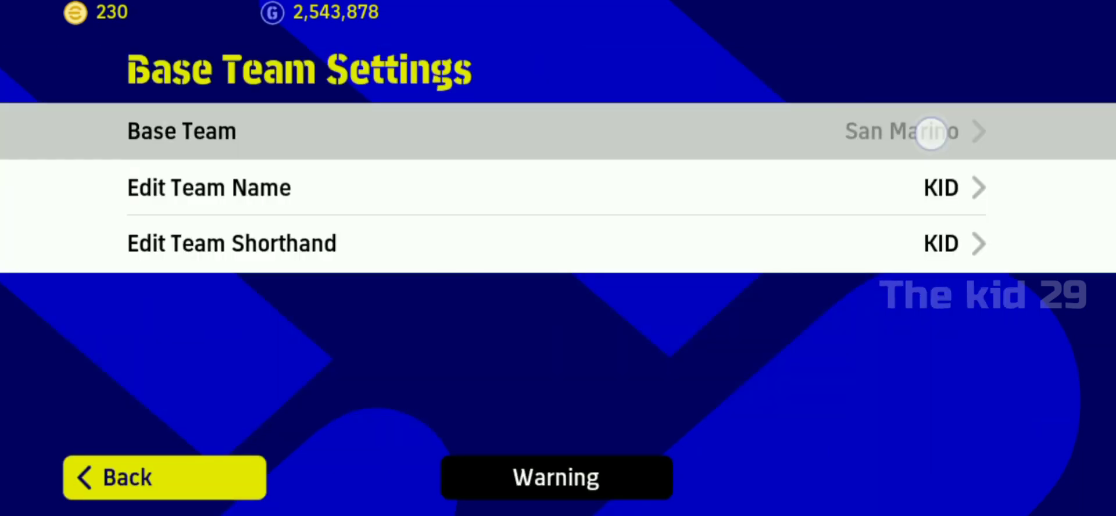
Pick SPAL from the Teams list as the new base team, replacing San Marino.
left_click(901, 131)
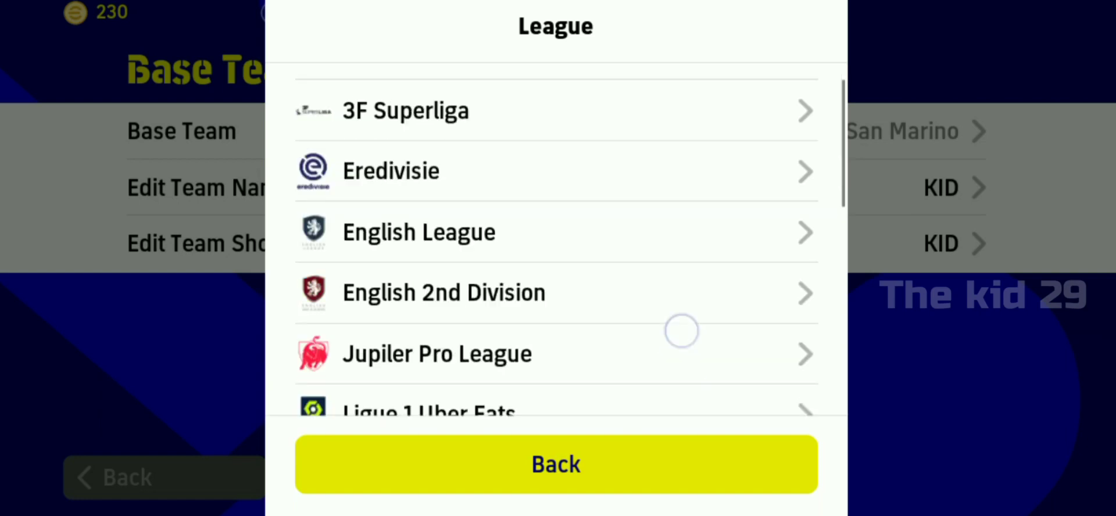
scroll("down", 3)
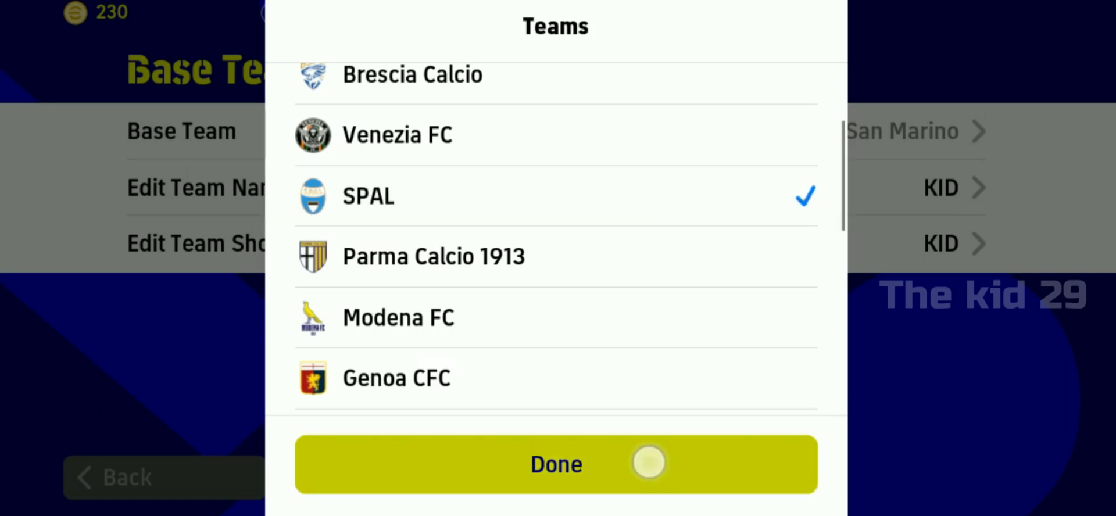
left_click(556, 465)
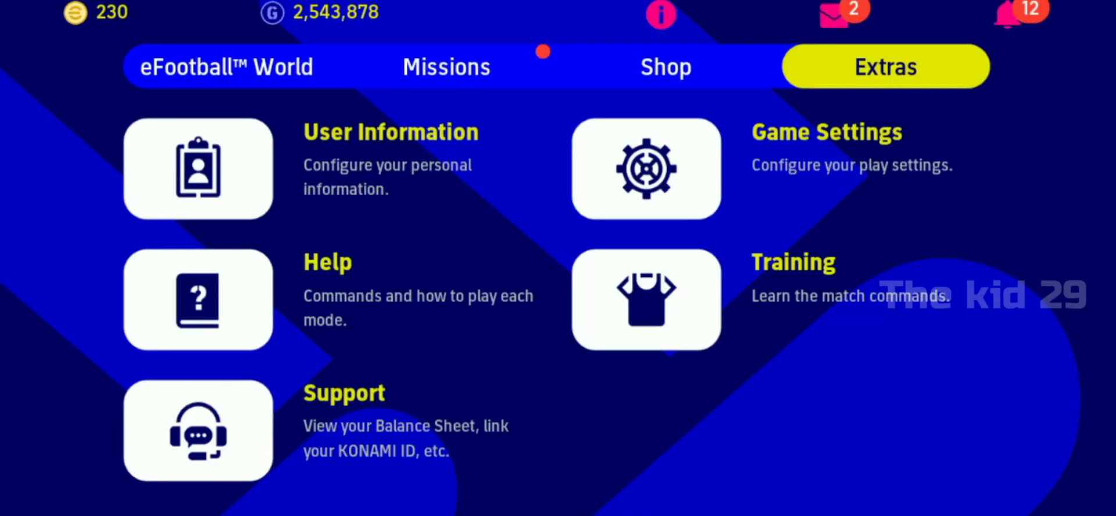
In My Team, change the SPAL formation from 5-2-1-2 to 3-1-4-2.
left_click(226, 67)
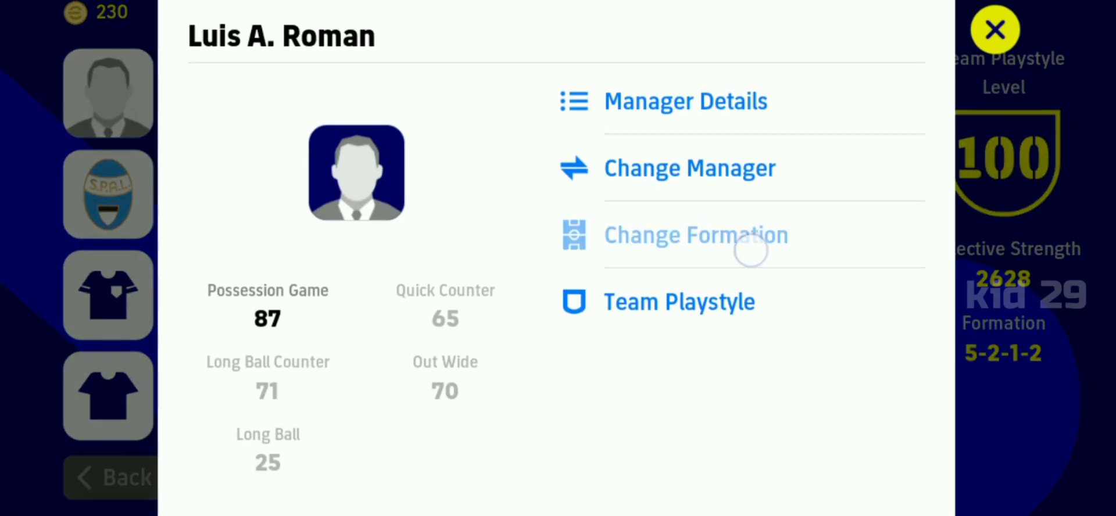
left_click(694, 235)
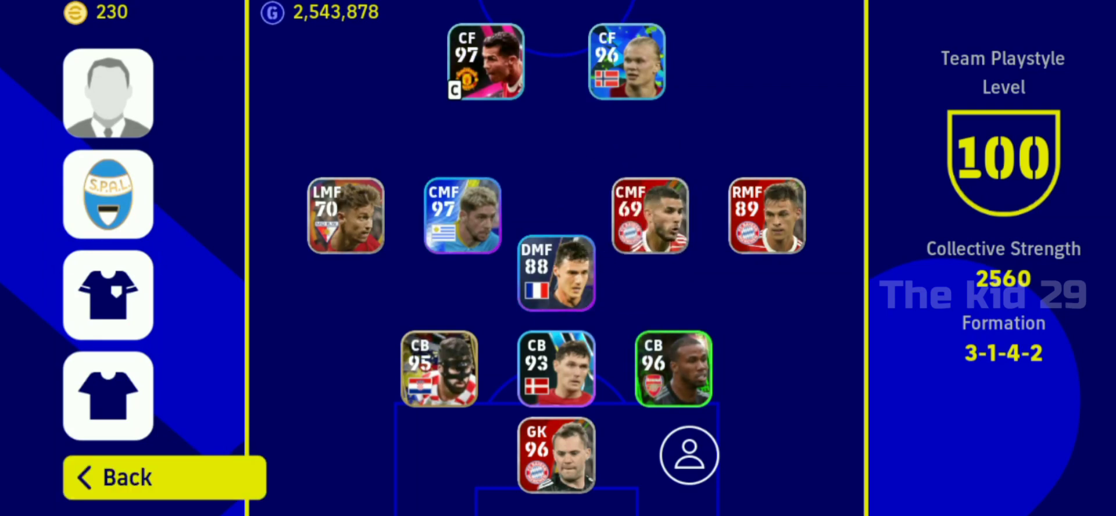
Set F. Valverde and the 69-rated midfielder to Attacking Midfielder.
left_click(462, 215)
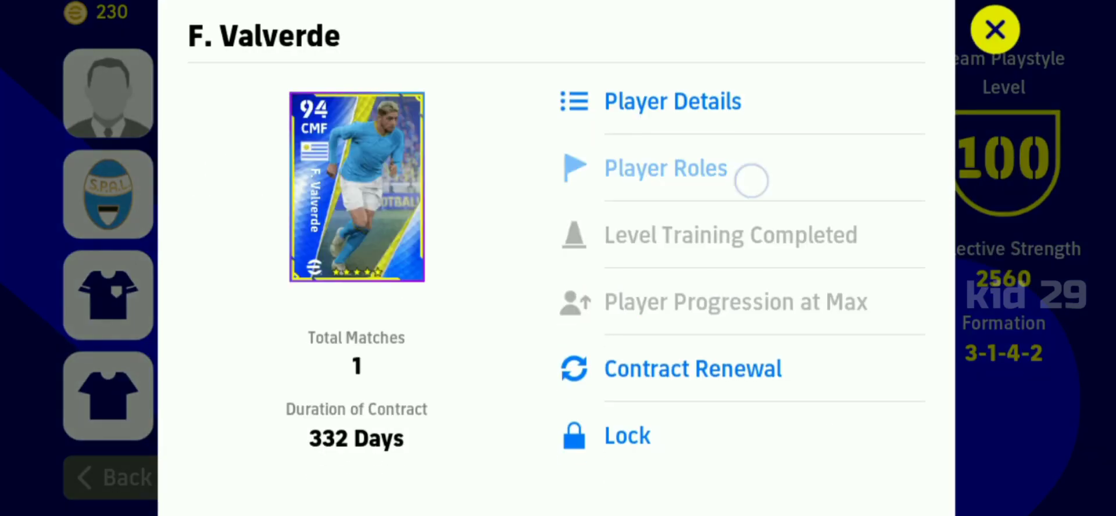
left_click(665, 168)
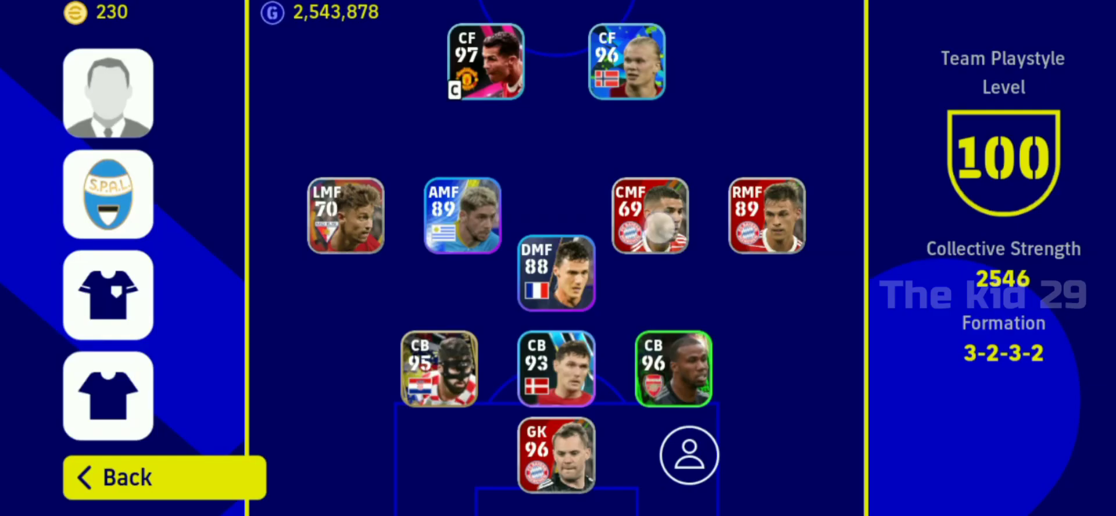
left_click(649, 215)
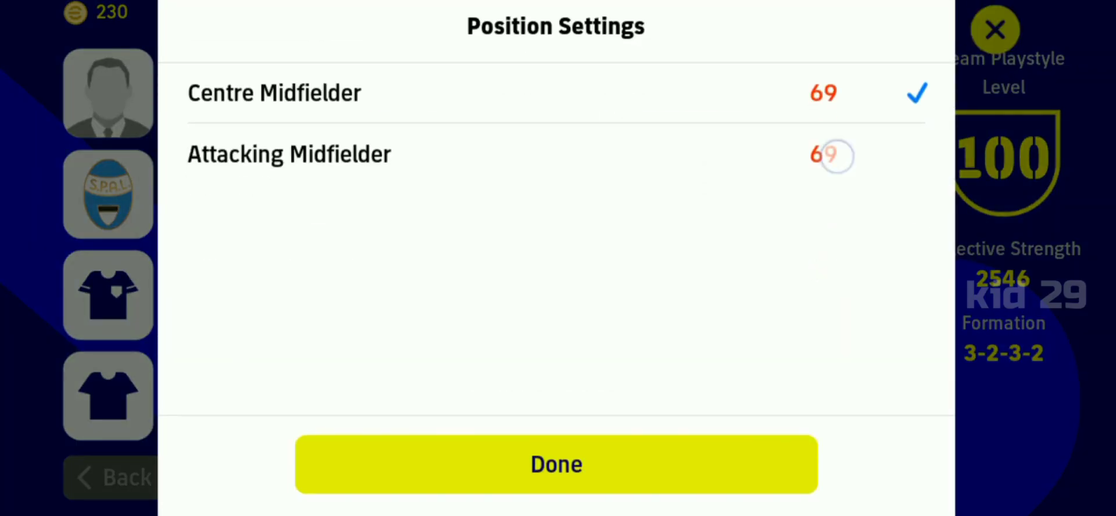
left_click(556, 463)
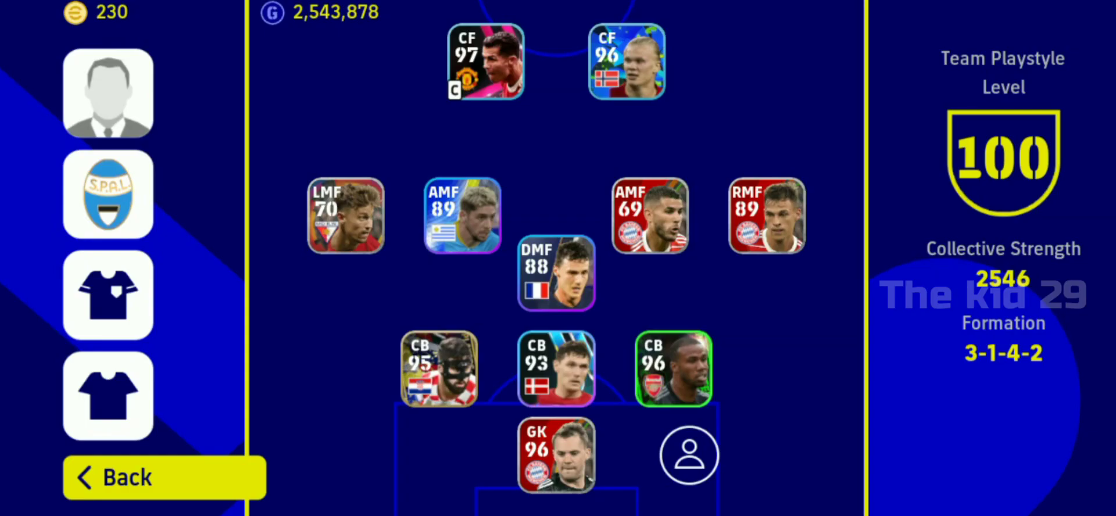